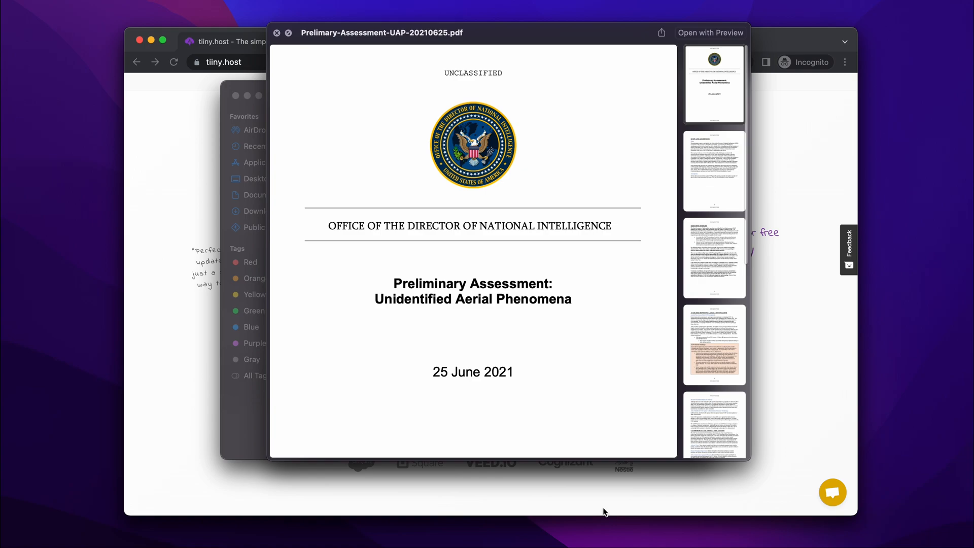
mouse_move(544, 461)
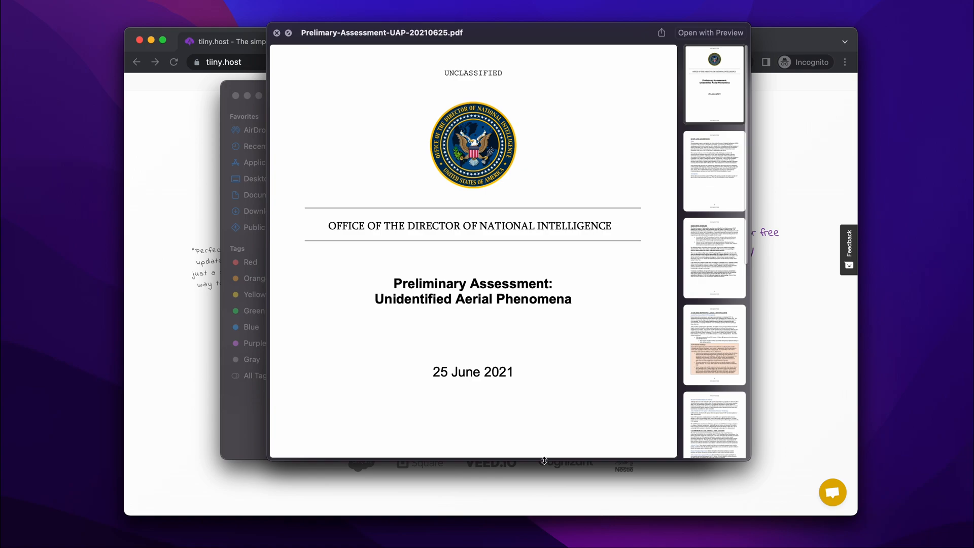
mouse_move(540, 286)
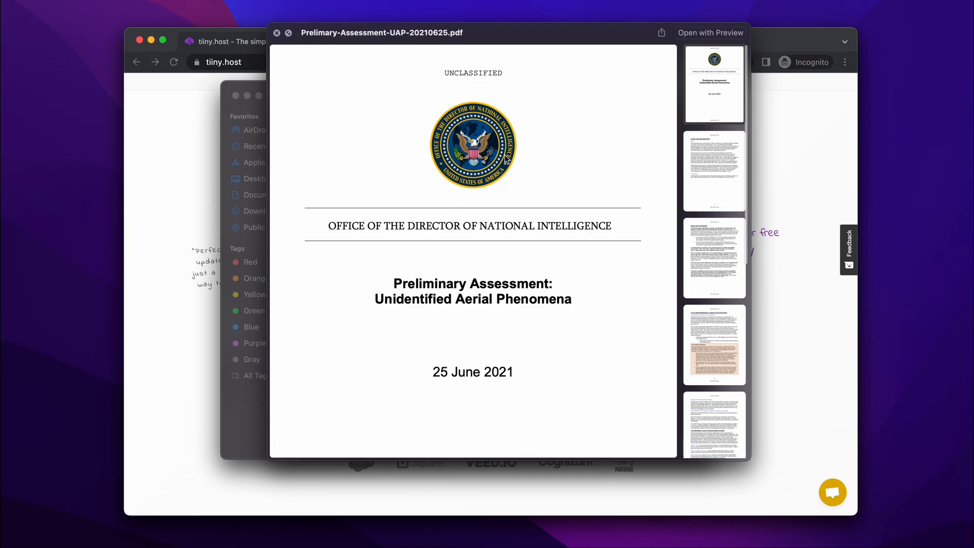
Step: Scroll through the UAP assessment PDF, switch to the tiiny.host page, then bring the preview back in front
scroll("down", 3)
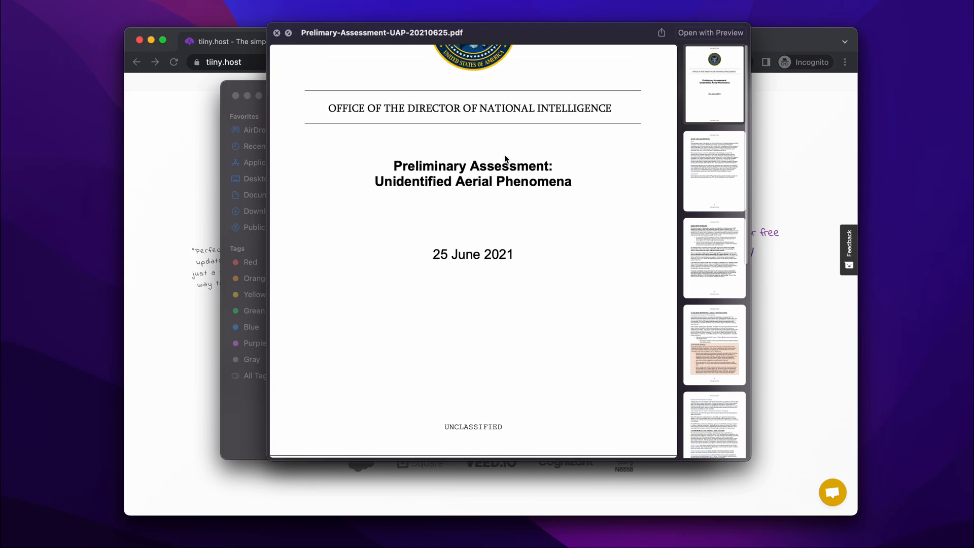
scroll("down", 3)
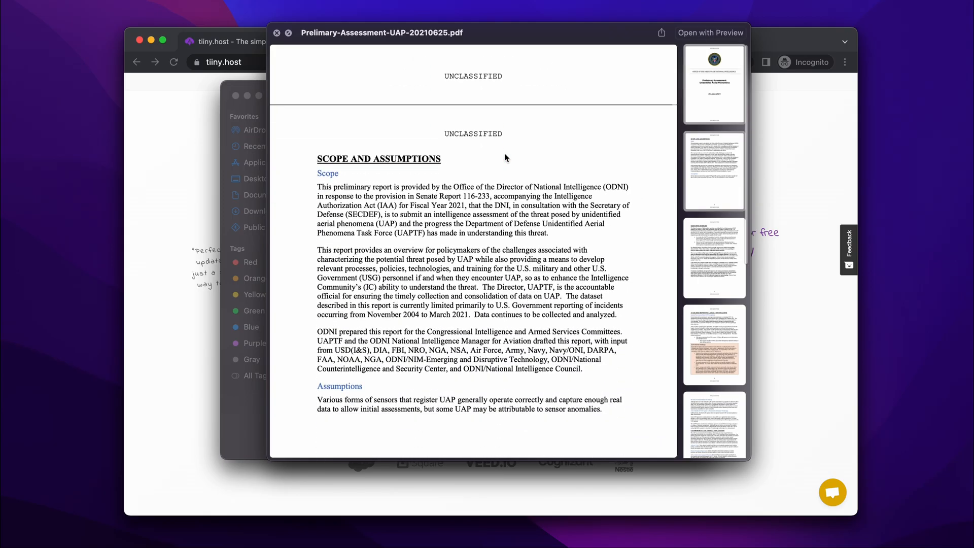
scroll("down", 3)
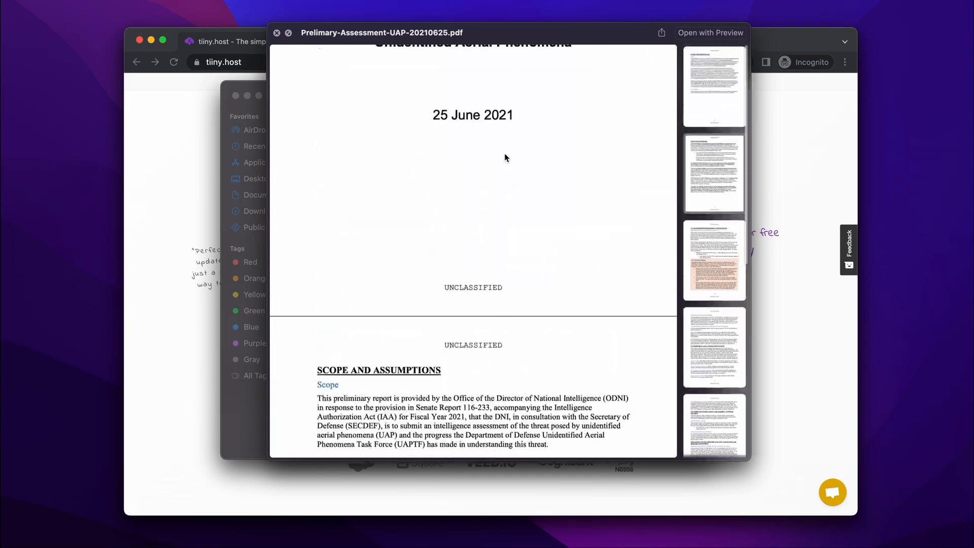
scroll("up", 3)
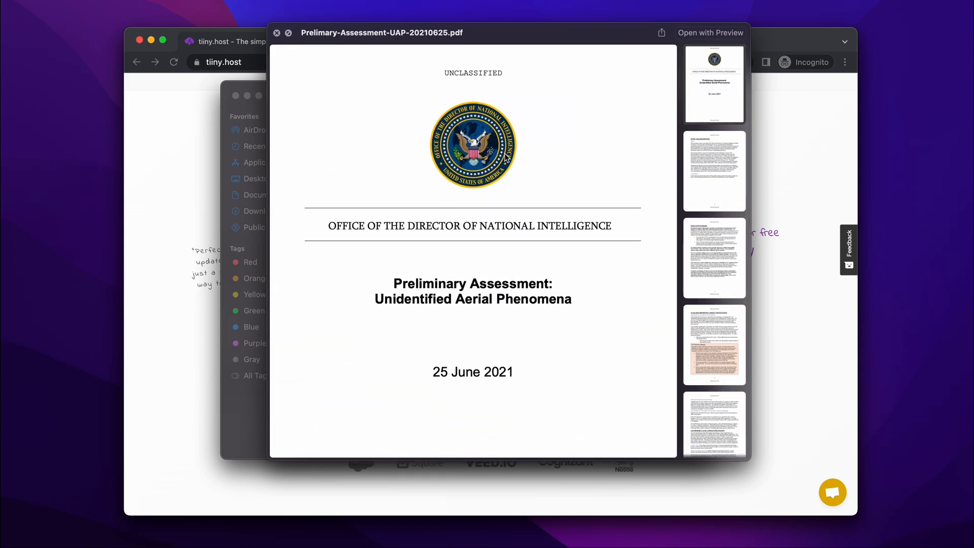
mouse_move(165, 177)
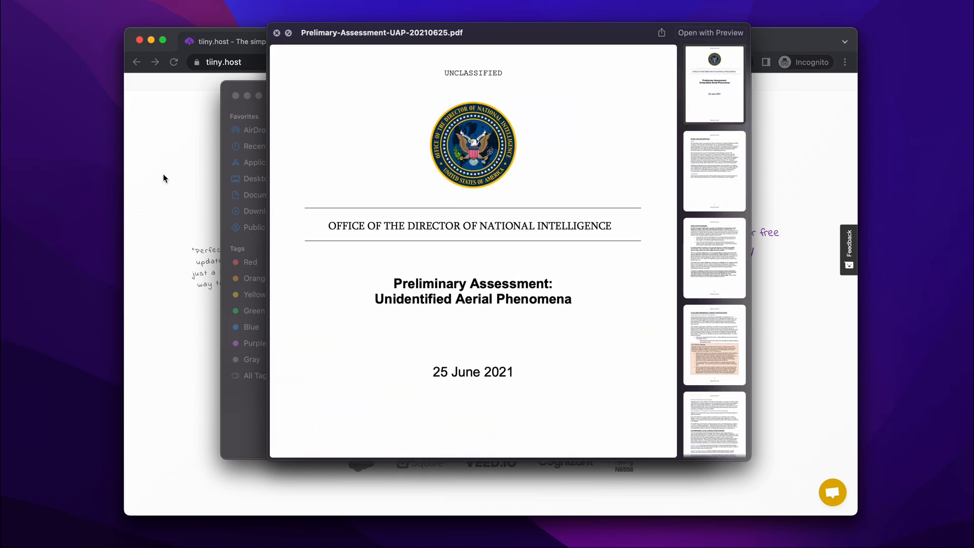
left_click(277, 32)
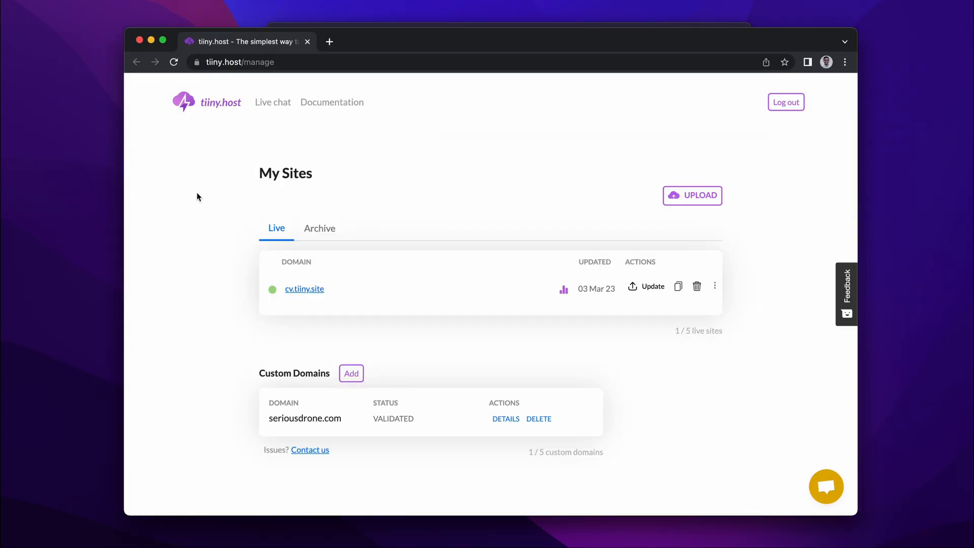
mouse_move(205, 196)
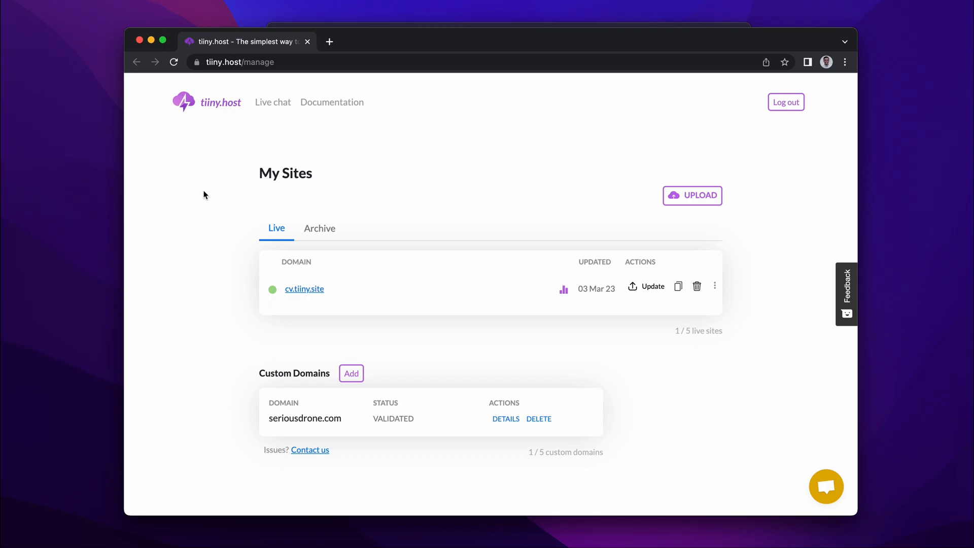
left_click(692, 196)
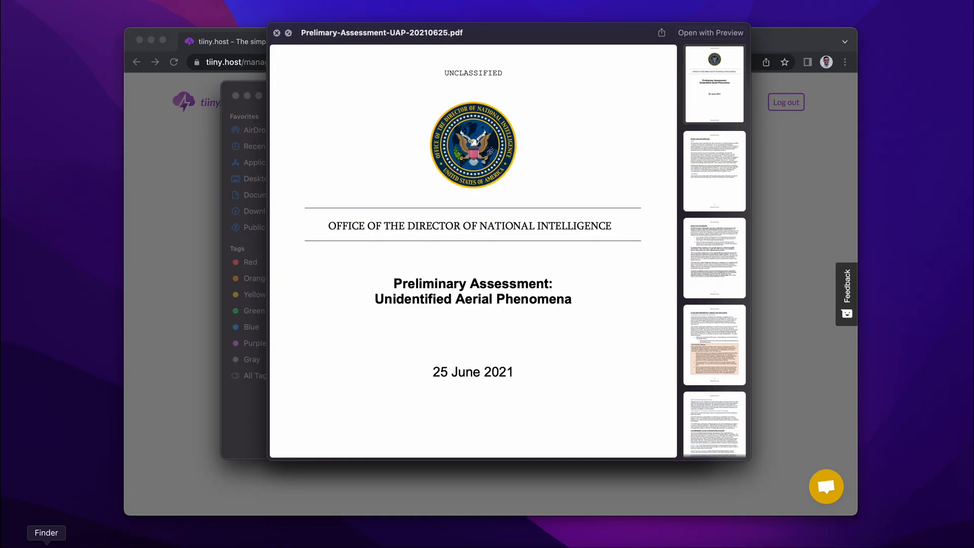
Step: Upload the UAP assessment PDF and name the site's link 'ufo'
left_click(277, 33)
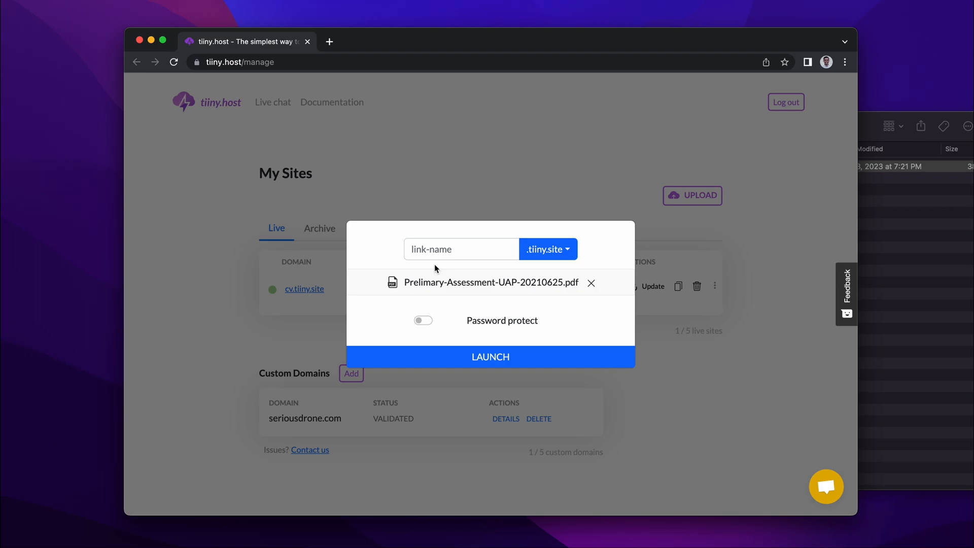
left_click(460, 249)
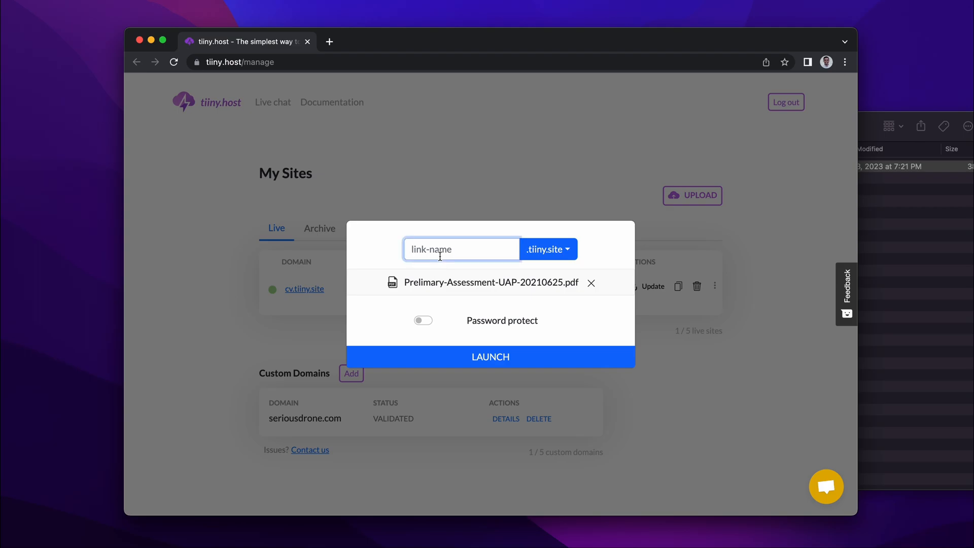
type("ufo")
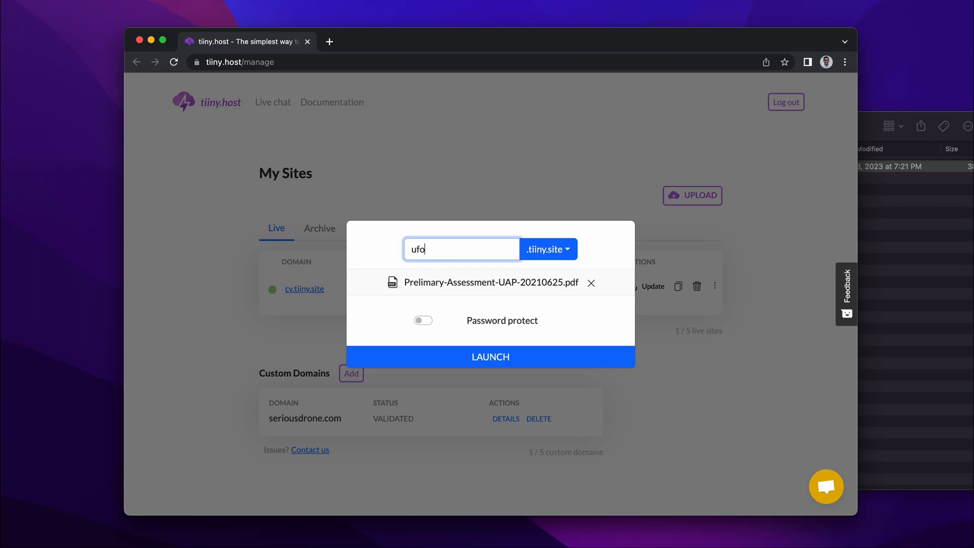
Step: Enable Password protect, enter the password and launch the ufo site
left_click(423, 319)
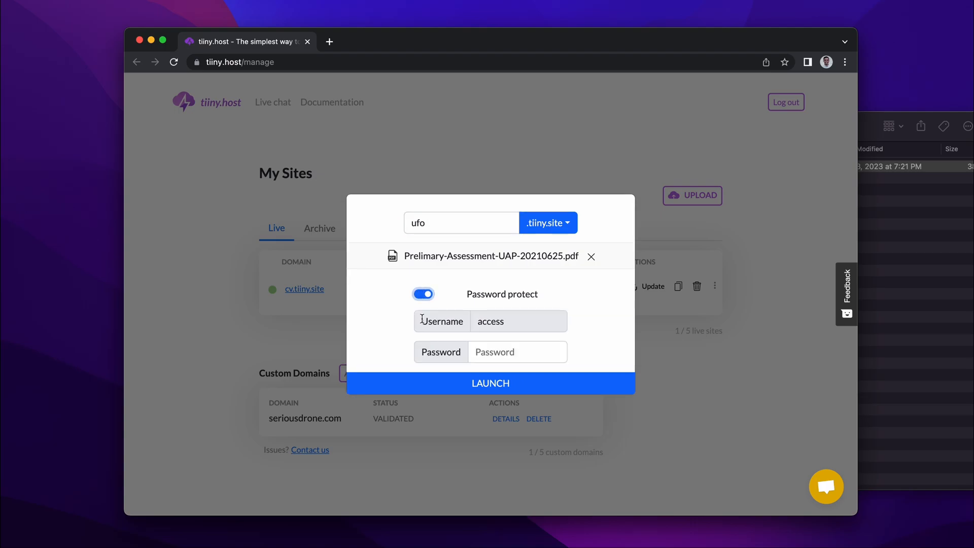
mouse_move(485, 327)
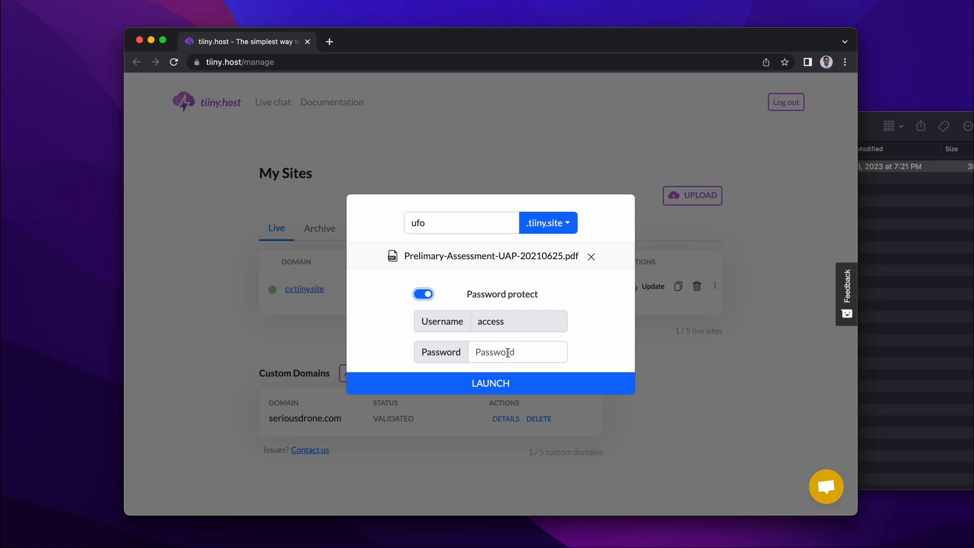
left_click(518, 352)
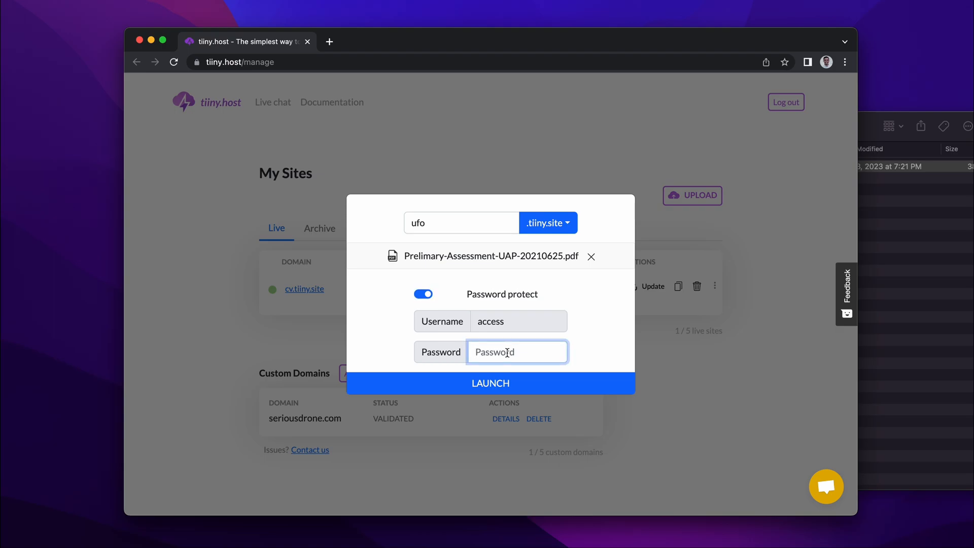
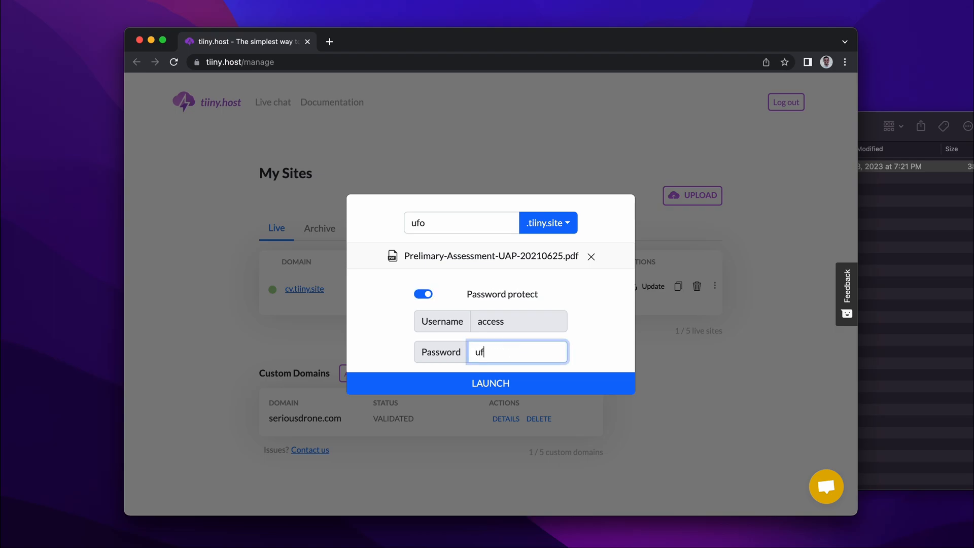
left_click(490, 383)
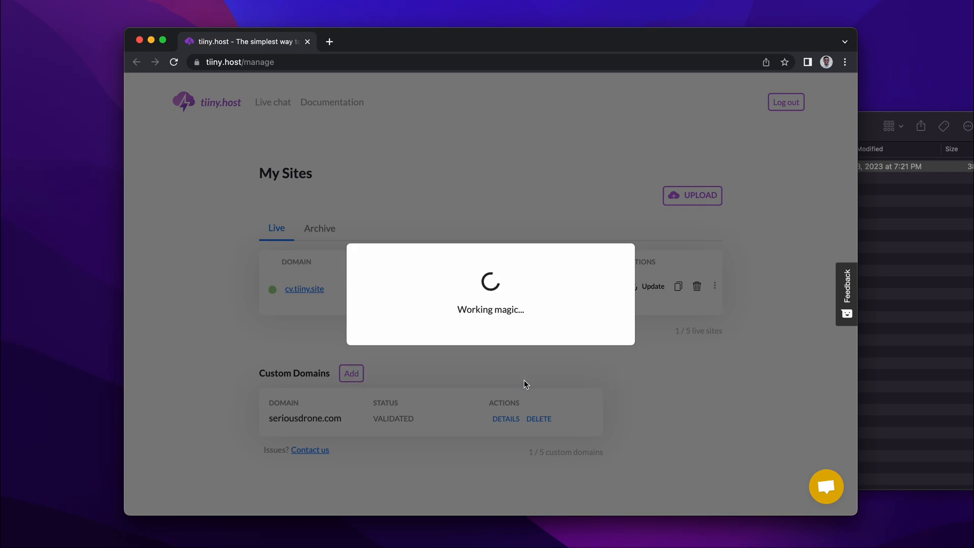
mouse_move(524, 384)
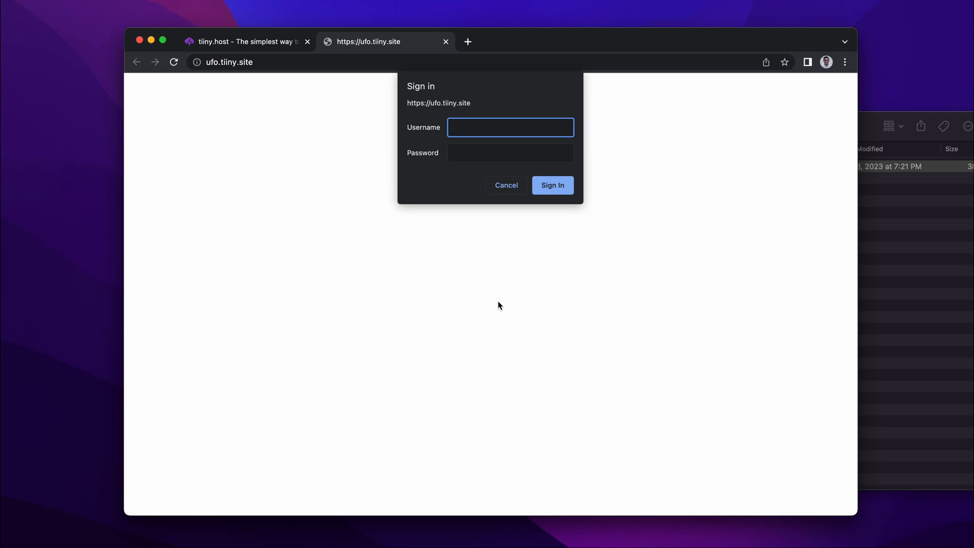
Step: Sign in to ufo.tiiny.site with username 'access' and the password to load the PDF
type("access")
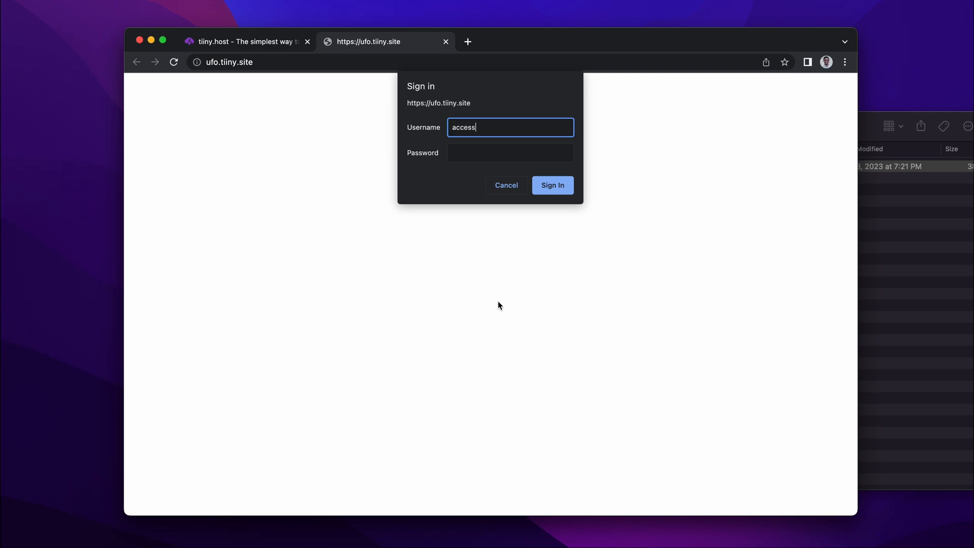
type("•")
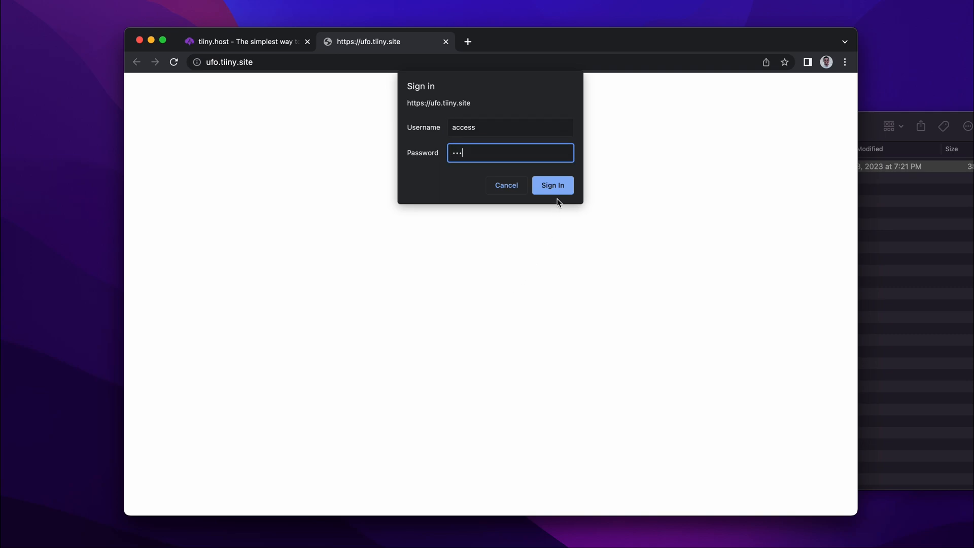
left_click(553, 185)
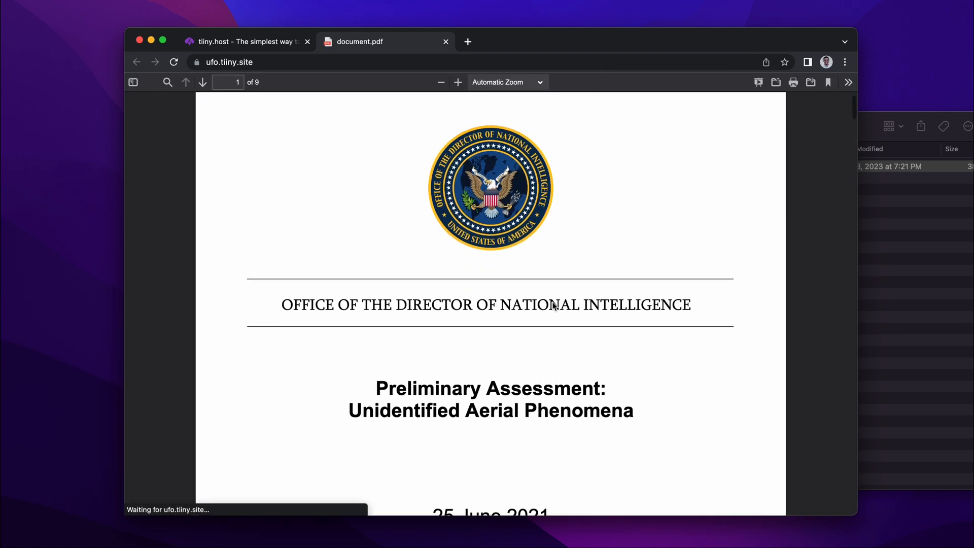
Step: Scroll the hosted PDF's pages, check its web address and go back to the tiiny.host dashboard
scroll("down", 3)
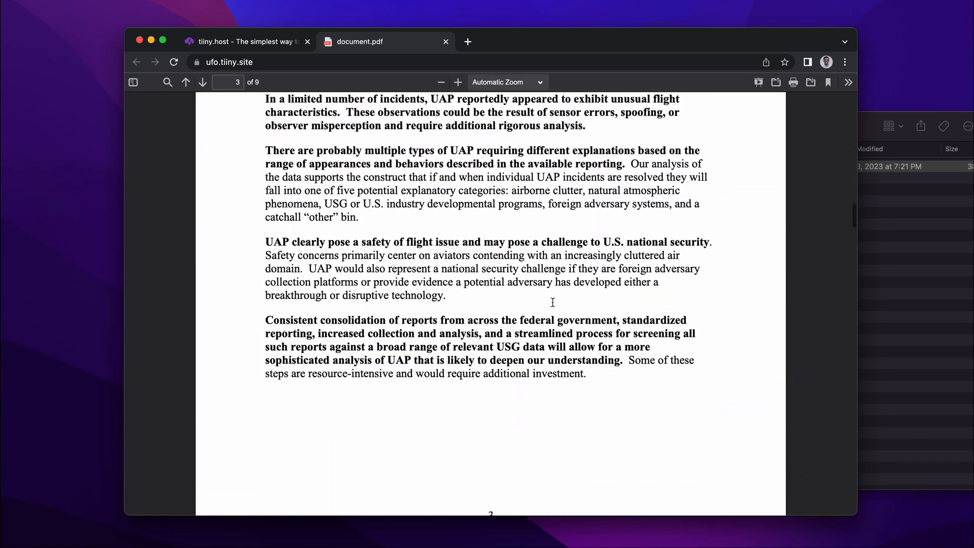
scroll("down", 3)
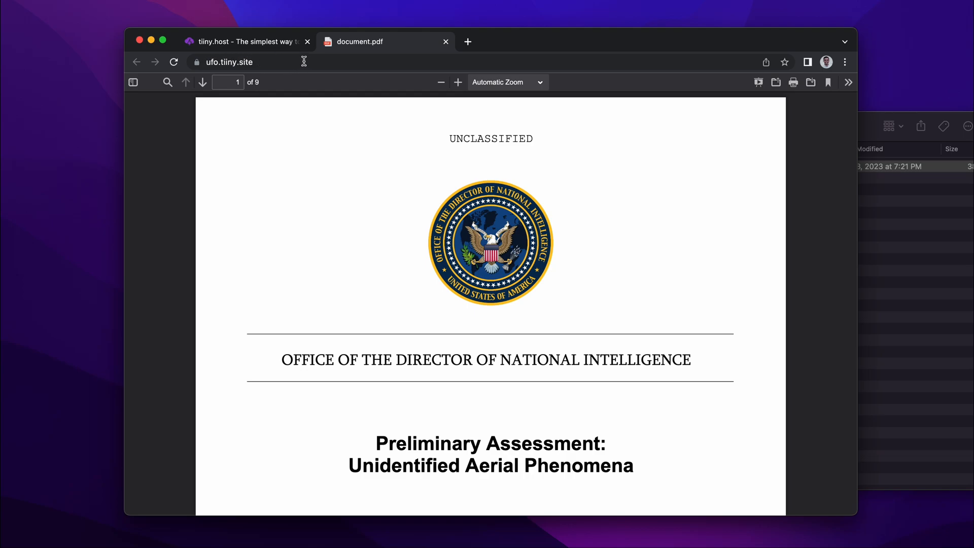
left_click(230, 62)
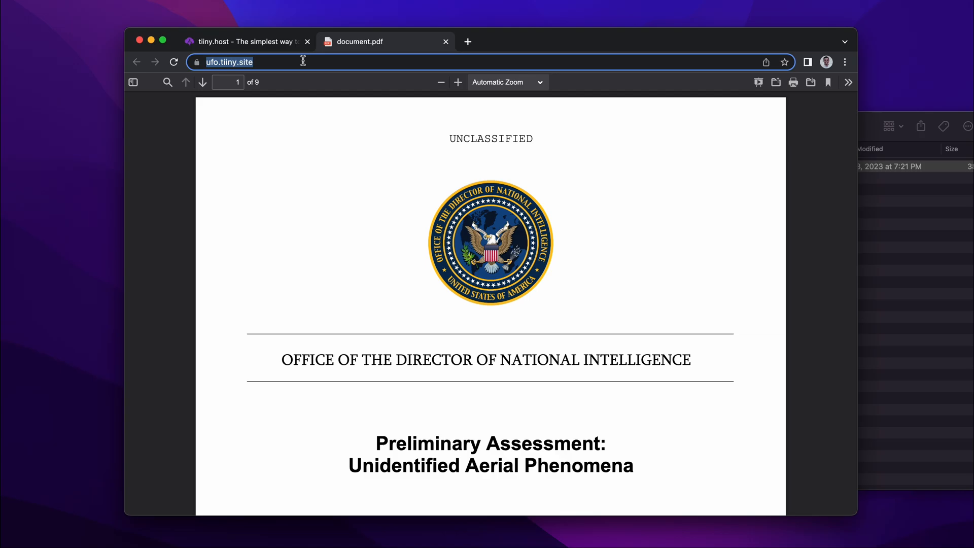
left_click(245, 42)
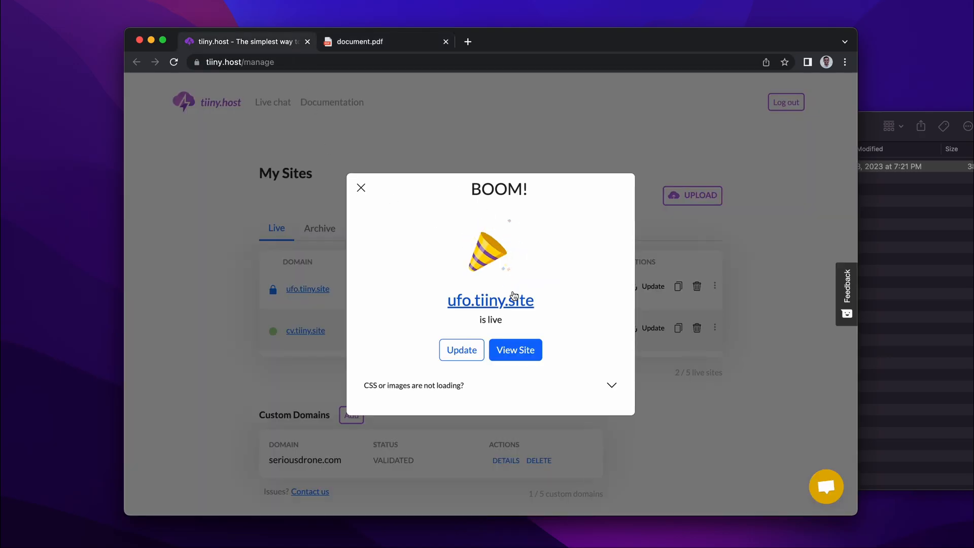
Step: Review the Update settings for ufo.tiiny.site, glance at the PDF, and return to the My Sites list
left_click(461, 350)
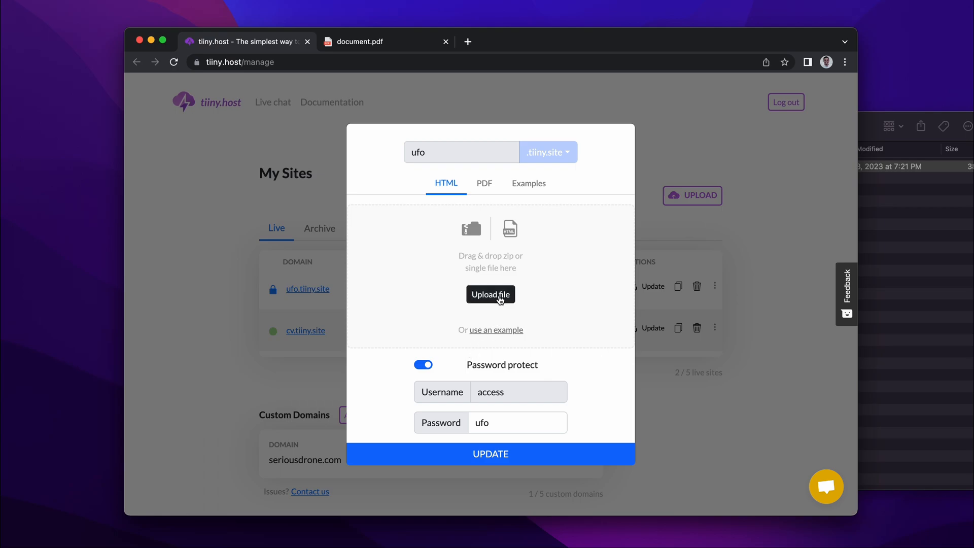
left_click(372, 40)
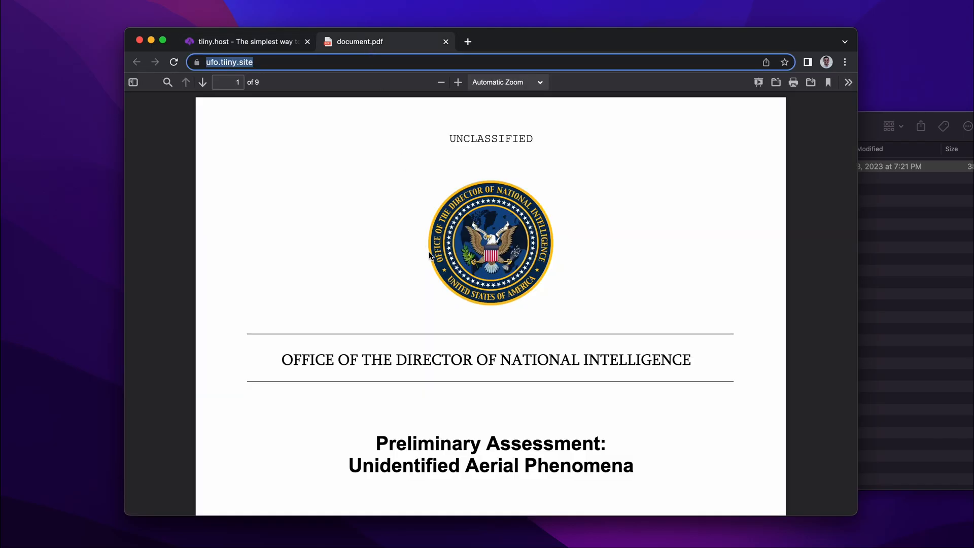
left_click(249, 40)
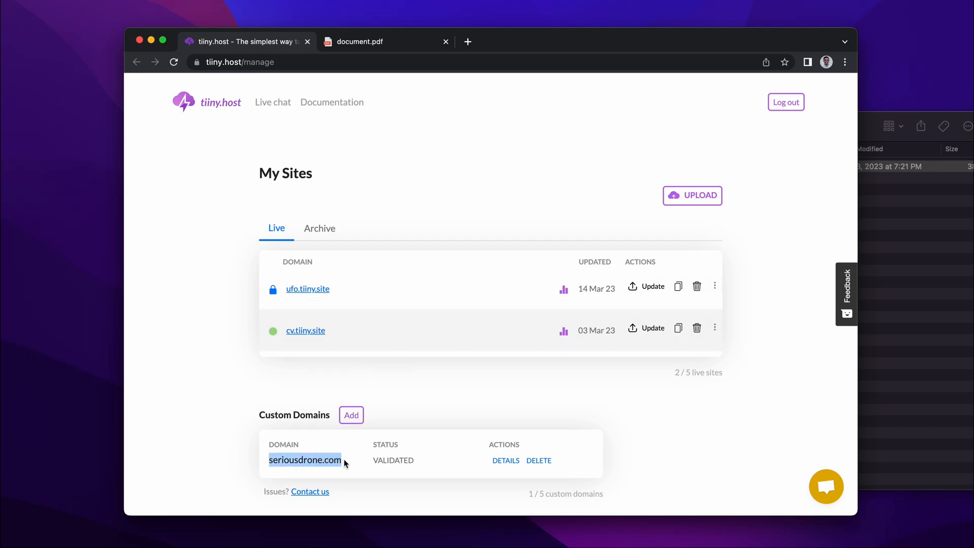
Step: Start a new upload hosted on seriousdrone.com with link name 'ufo'
left_click(692, 196)
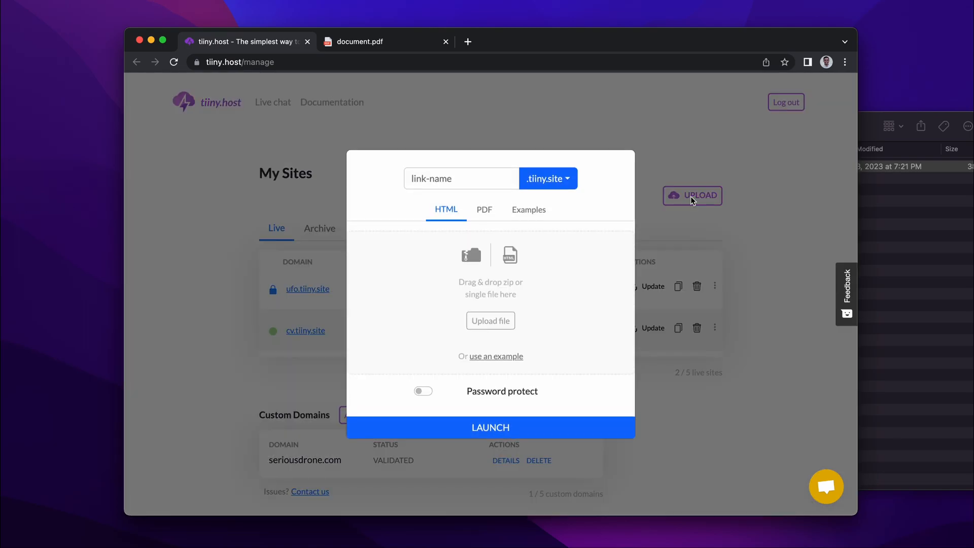
left_click(548, 177)
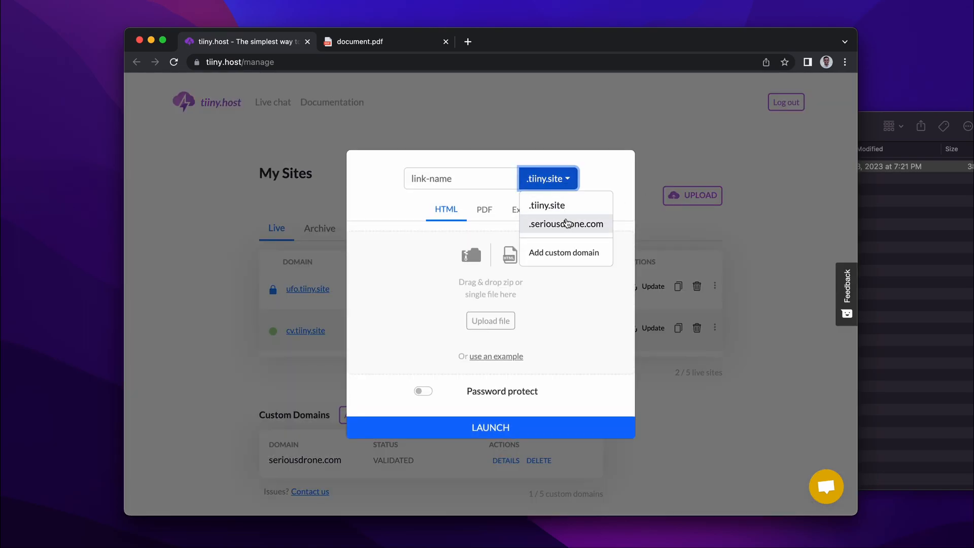
left_click(566, 224)
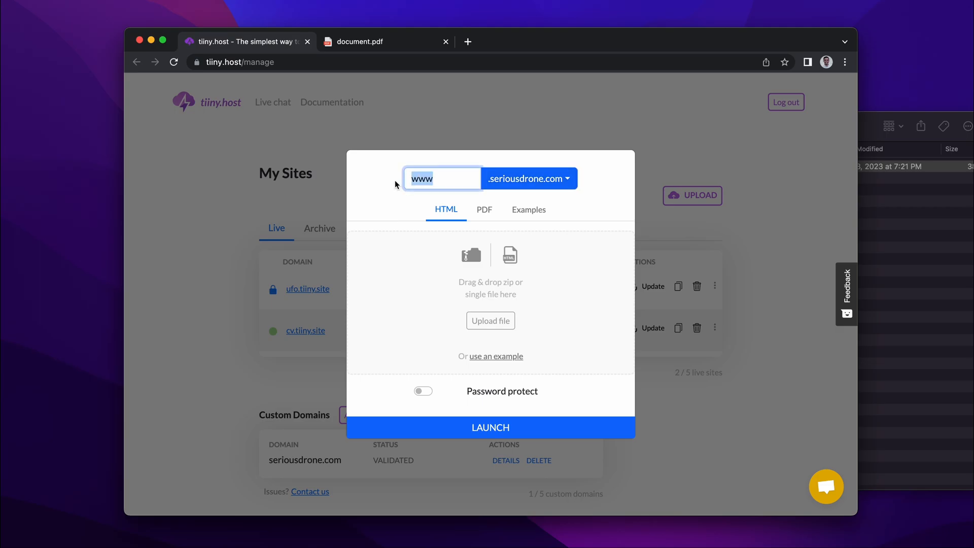
type("u")
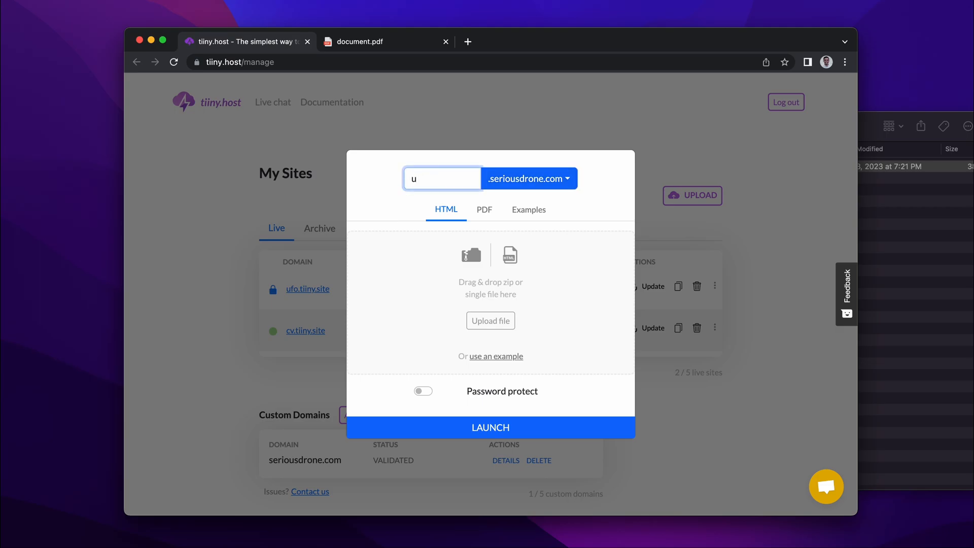
type("fo")
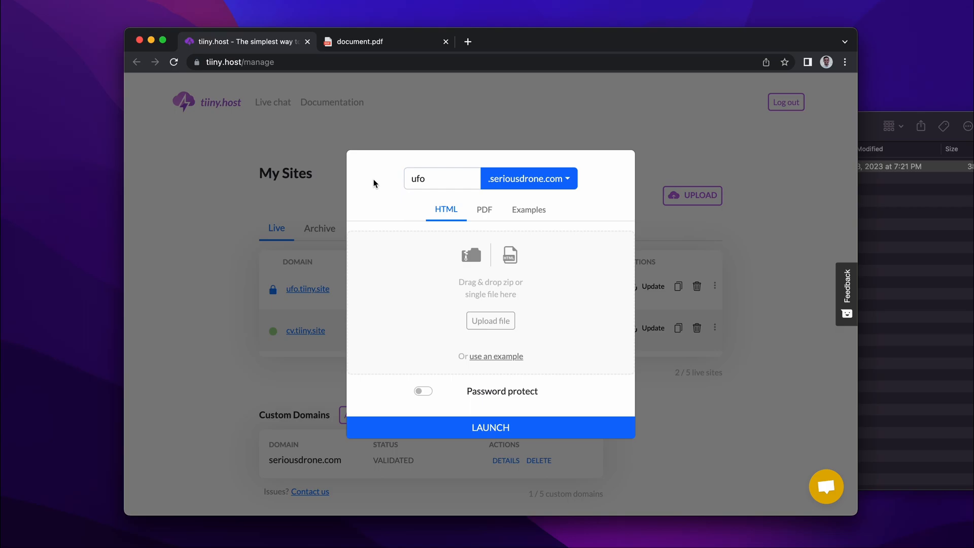
left_click(491, 321)
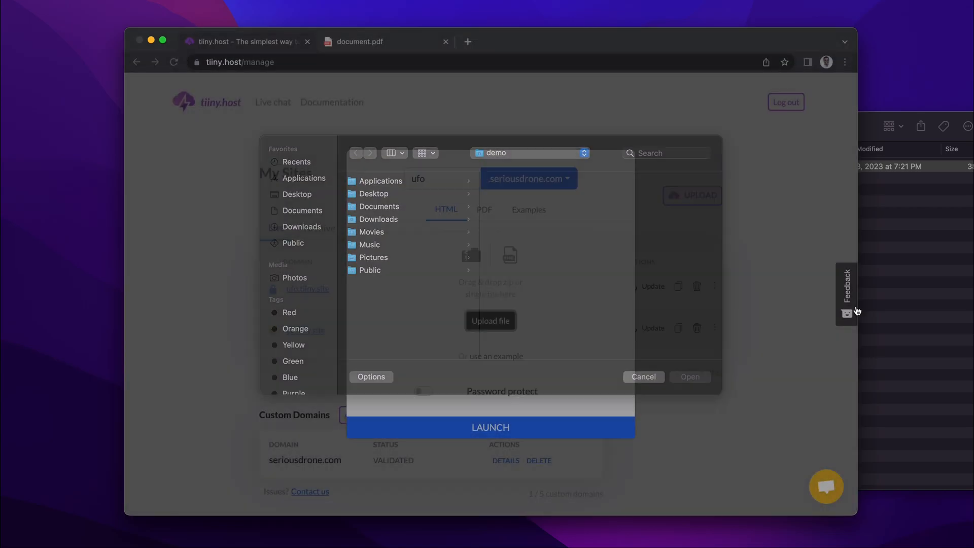
left_click(491, 320)
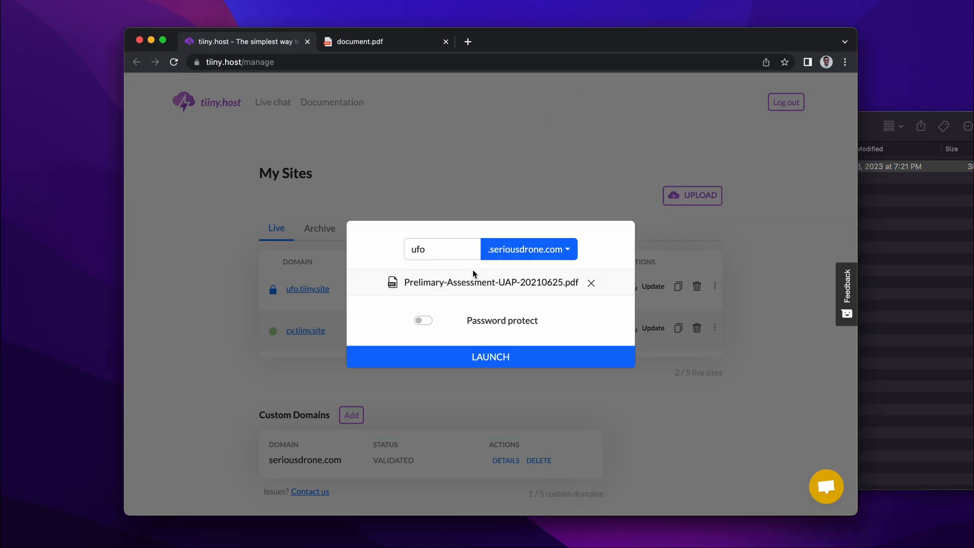
left_click(423, 320)
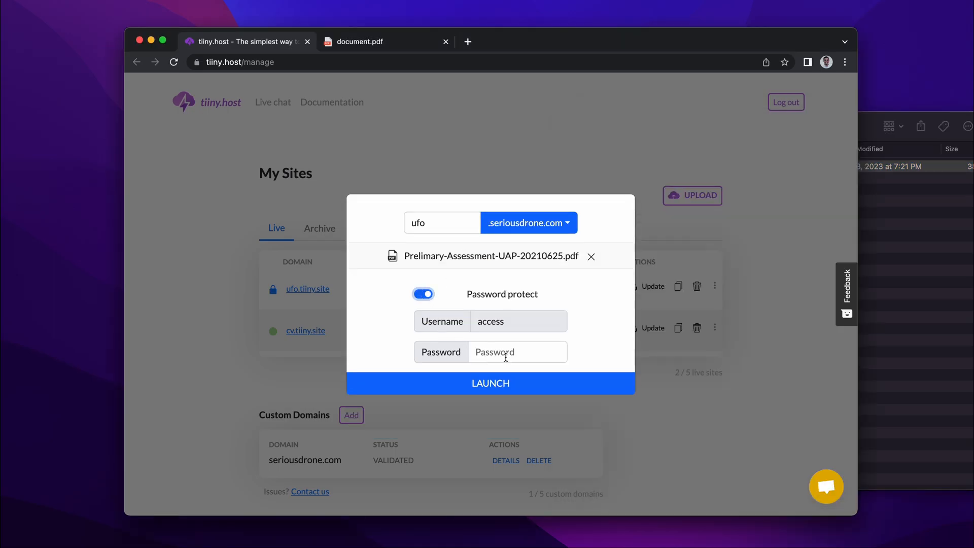
type("ufo")
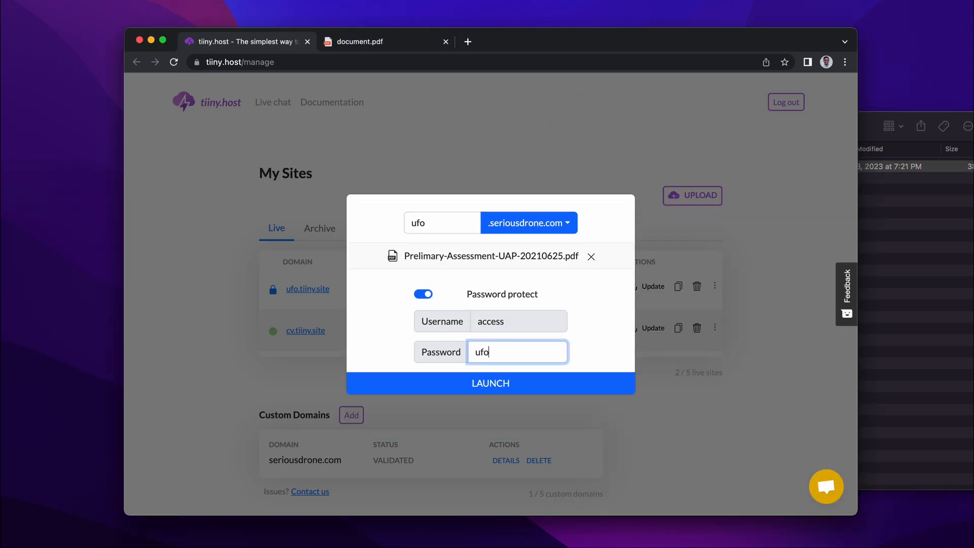
left_click(490, 384)
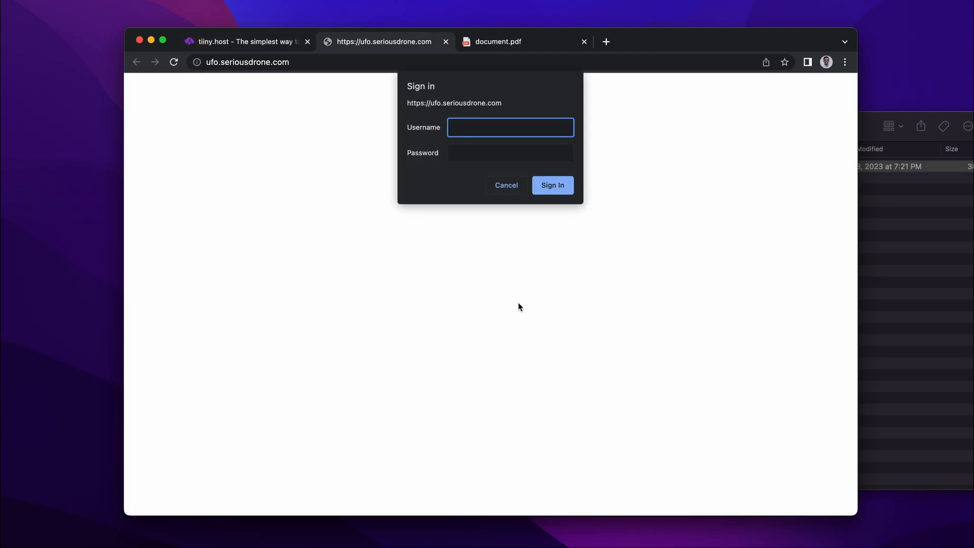
type("access")
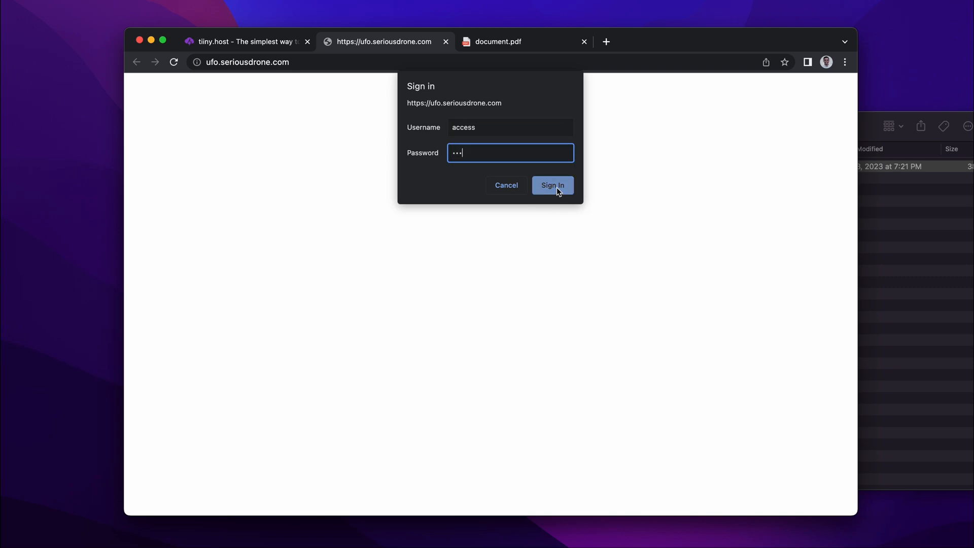
left_click(553, 185)
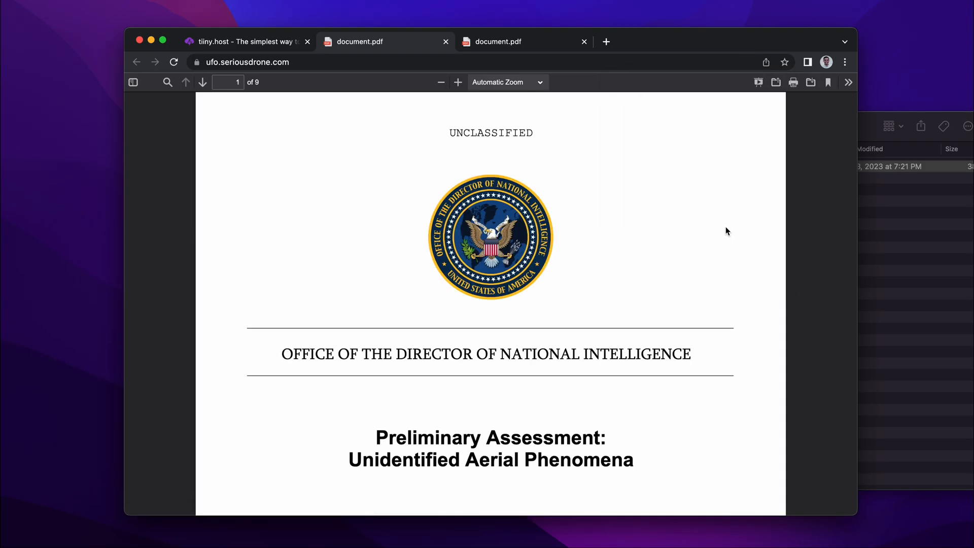
mouse_move(317, 160)
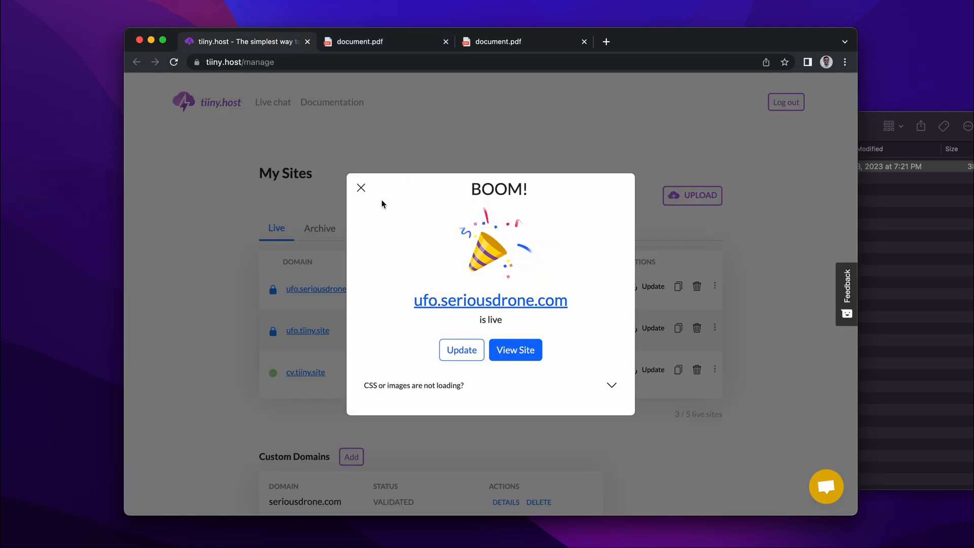
left_click(361, 188)
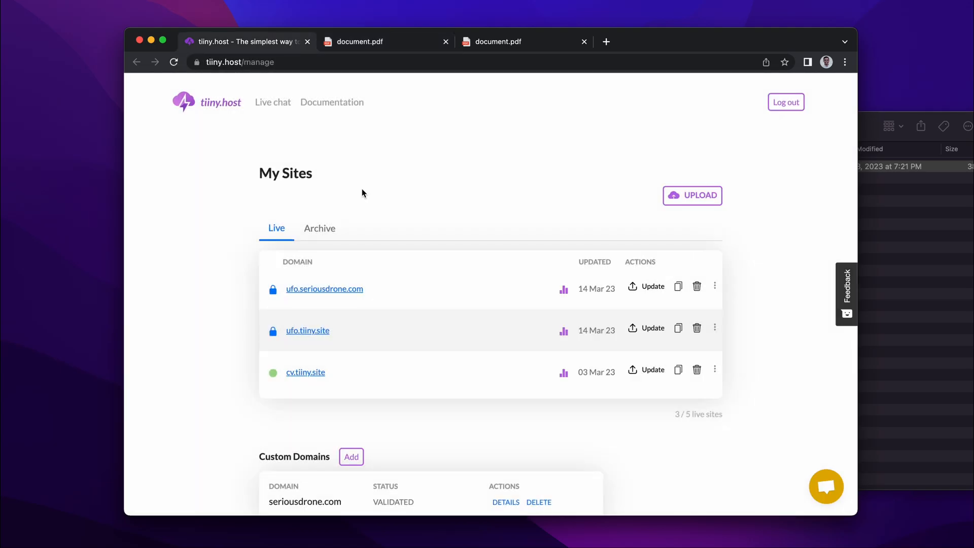